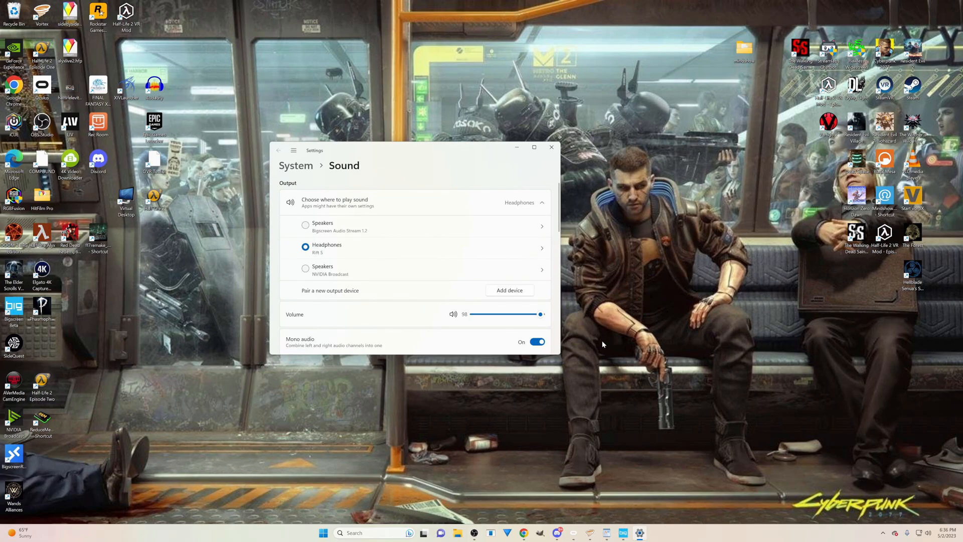
{"action": "mouse_move", "coordinate": [433, 184]}
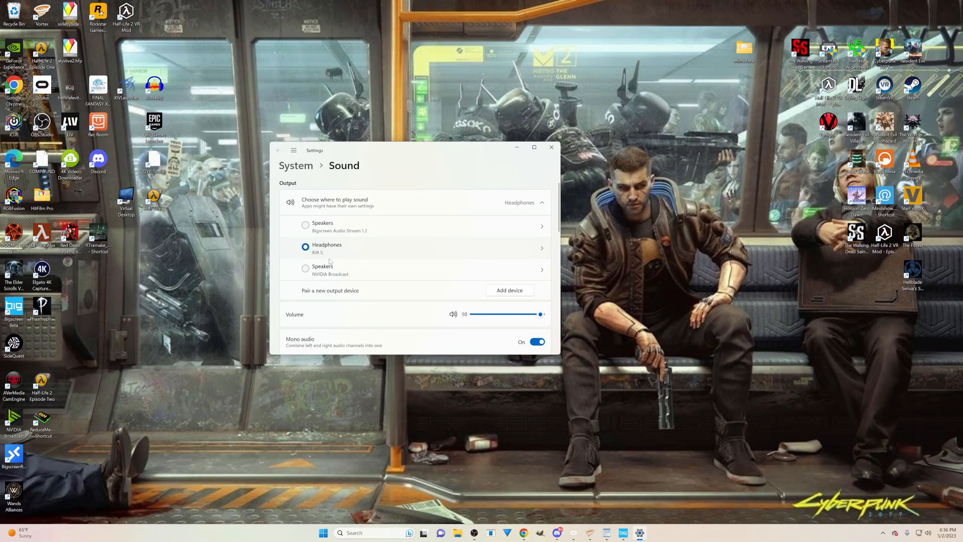
- In Bigscreen's Audio settings, confirm the Rift S headphones as the playback device
{"action": "scroll", "scroll_direction": "down", "scroll_amount": 3}
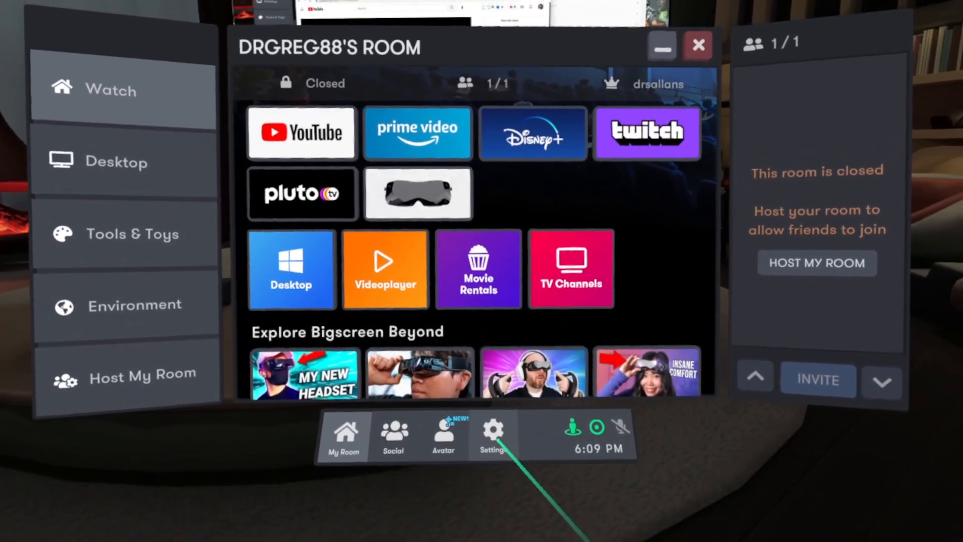
{"action": "left_click", "coordinate": [493, 434]}
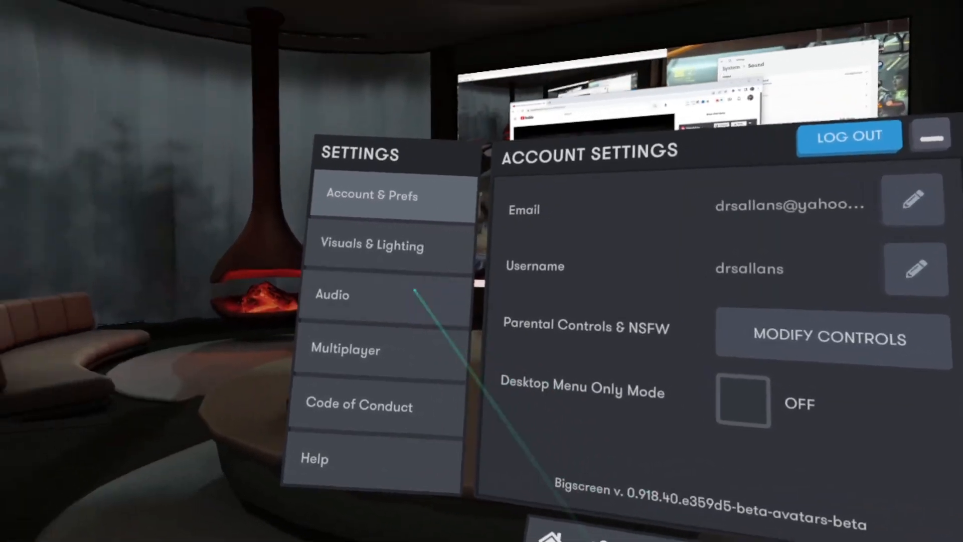
{"action": "left_click", "coordinate": [332, 294]}
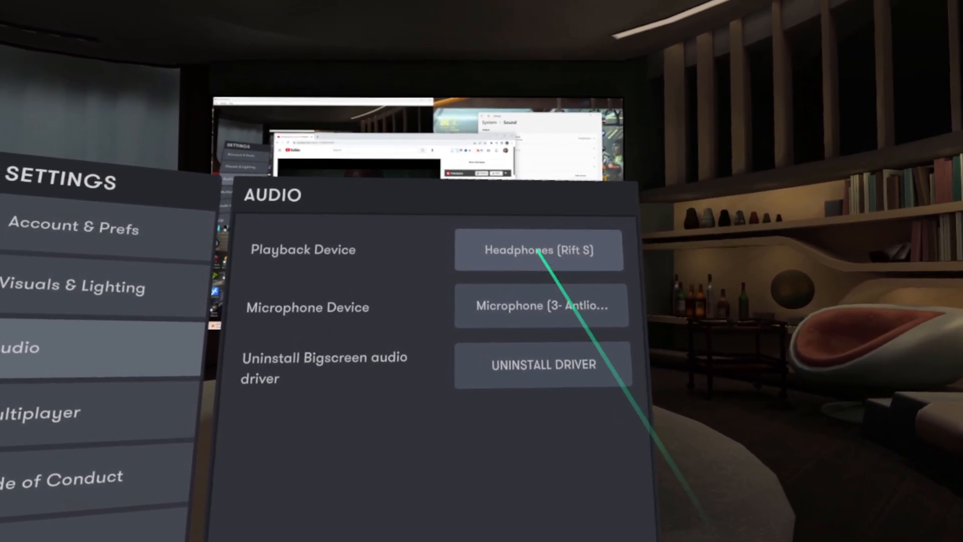
{"action": "left_click", "coordinate": [539, 250]}
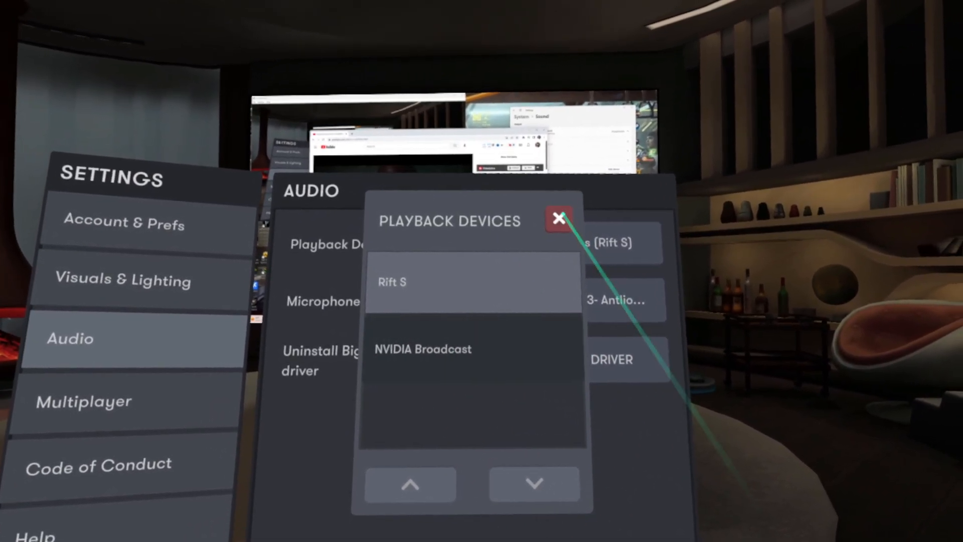
{"action": "left_click", "coordinate": [558, 220]}
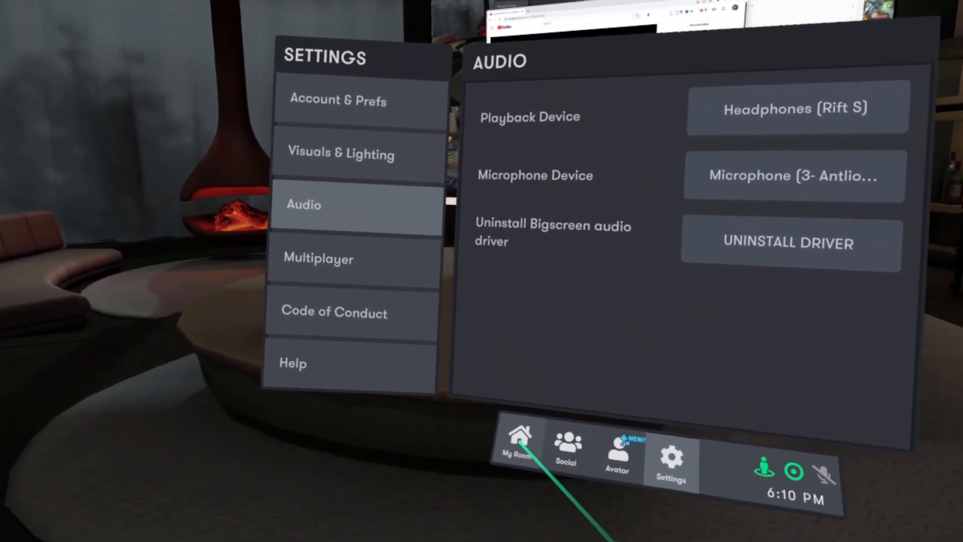
- Return to My Room and show the PC desktop with the YouTube video
{"action": "left_click", "coordinate": [519, 445]}
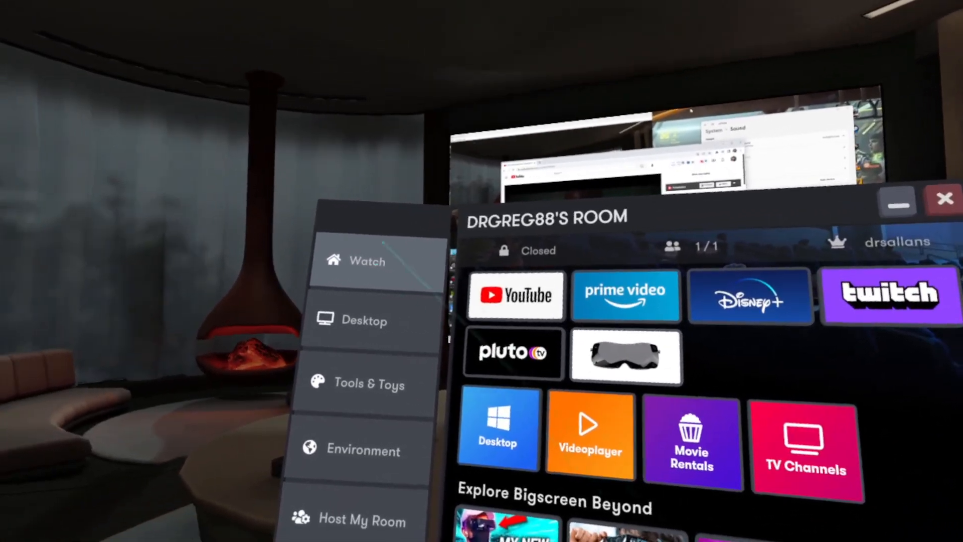
{"action": "left_click", "coordinate": [365, 320]}
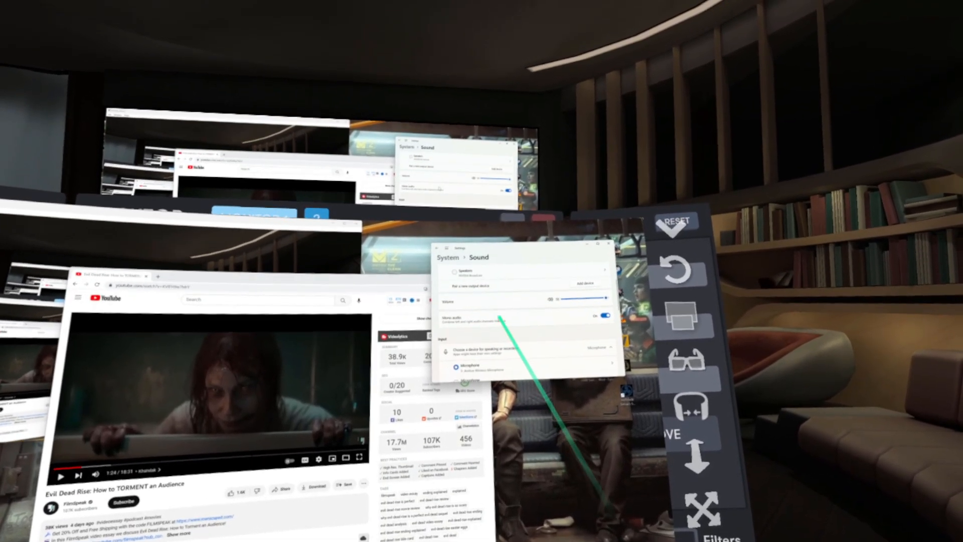
- Start the YouTube video playing on the virtual desktop
{"action": "left_click", "coordinate": [529, 273]}
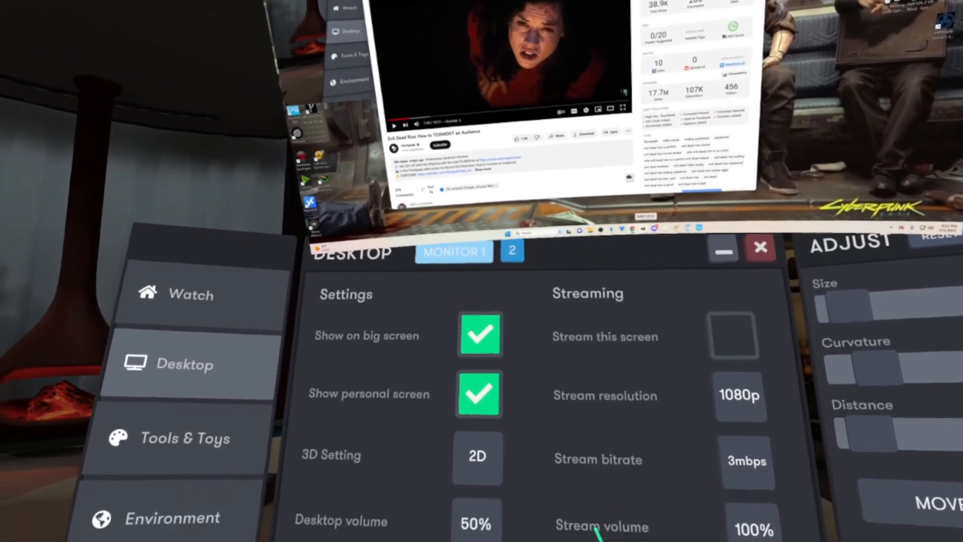
- Turn off the personal screen and switch the room to the Sci-Fi Cinema environment
{"action": "left_click", "coordinate": [478, 394]}
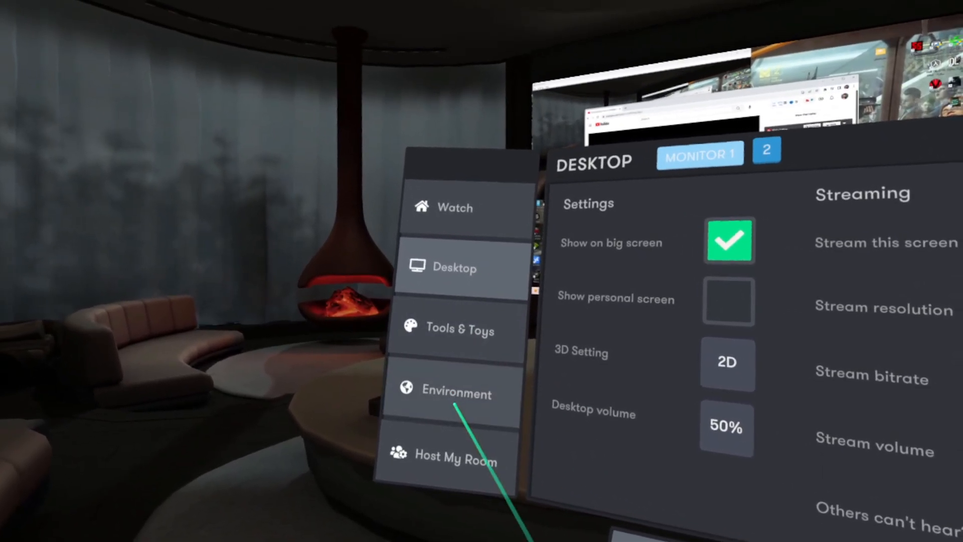
{"action": "left_click", "coordinate": [457, 393]}
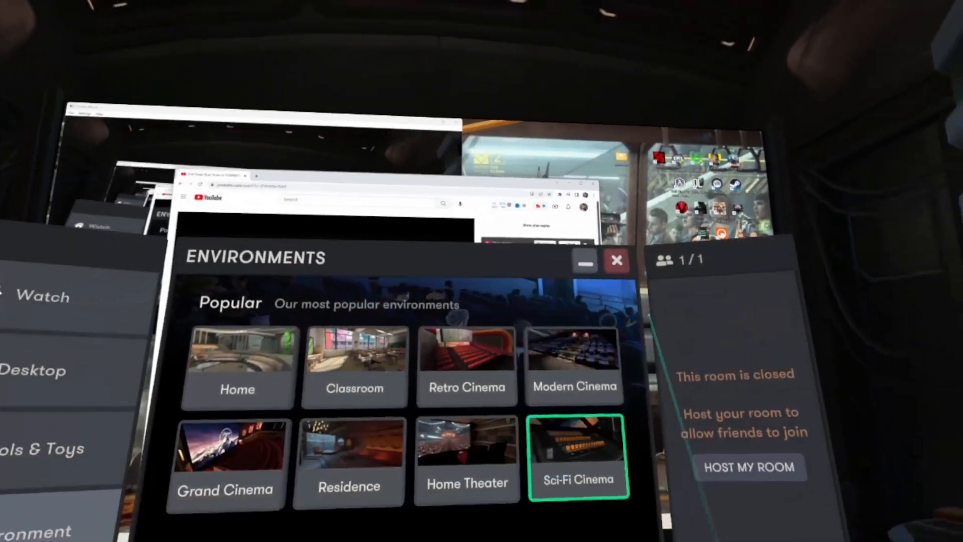
{"action": "left_click", "coordinate": [617, 258]}
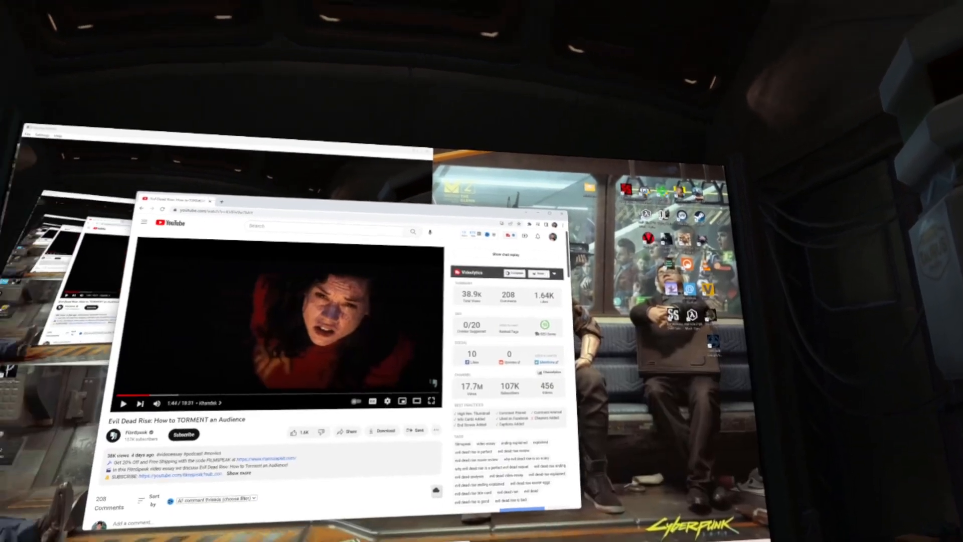